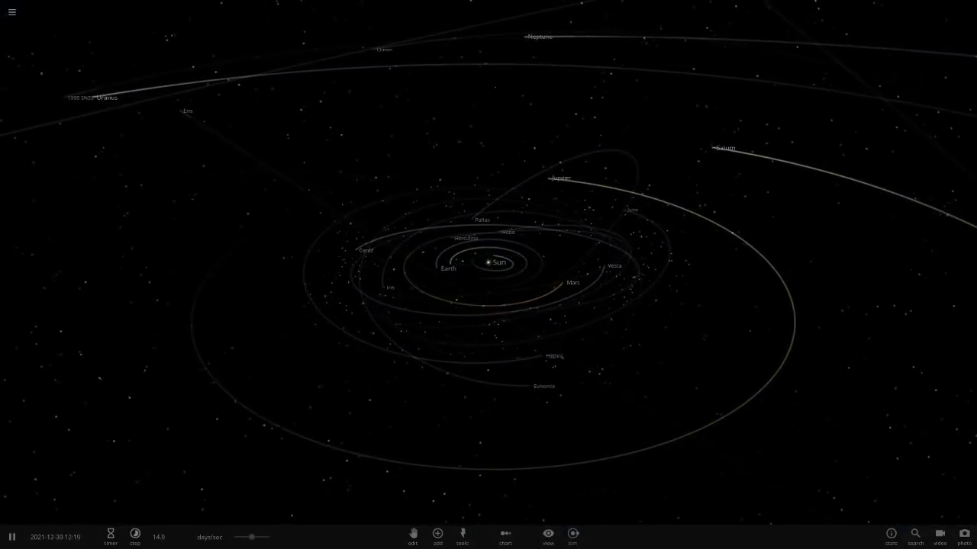
Load the Retrograde Asteroid 2015 BZ509 simulation and show its description.
click(12, 12)
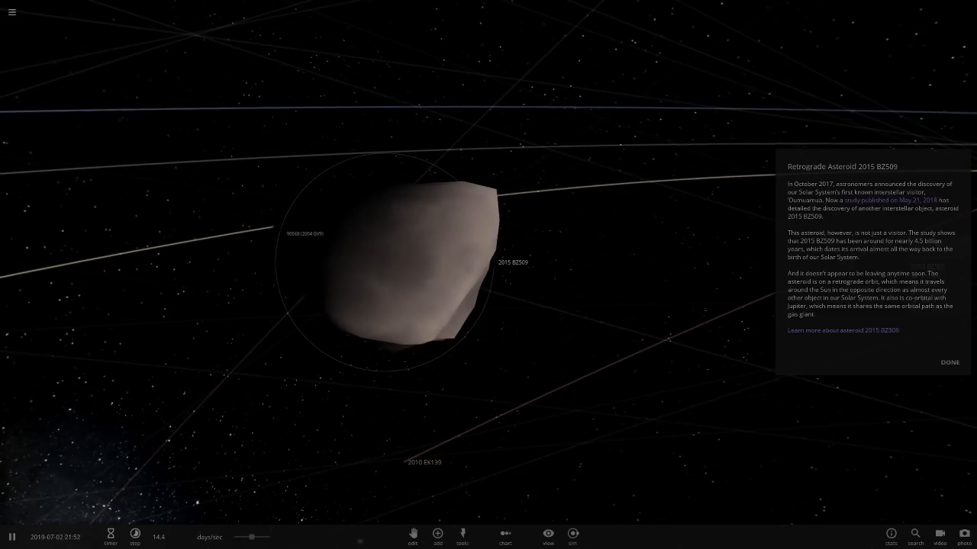
Dismiss the asteroid description and bring up 'Oumuamua's overview of mass, radius, age and speed.
click(949, 362)
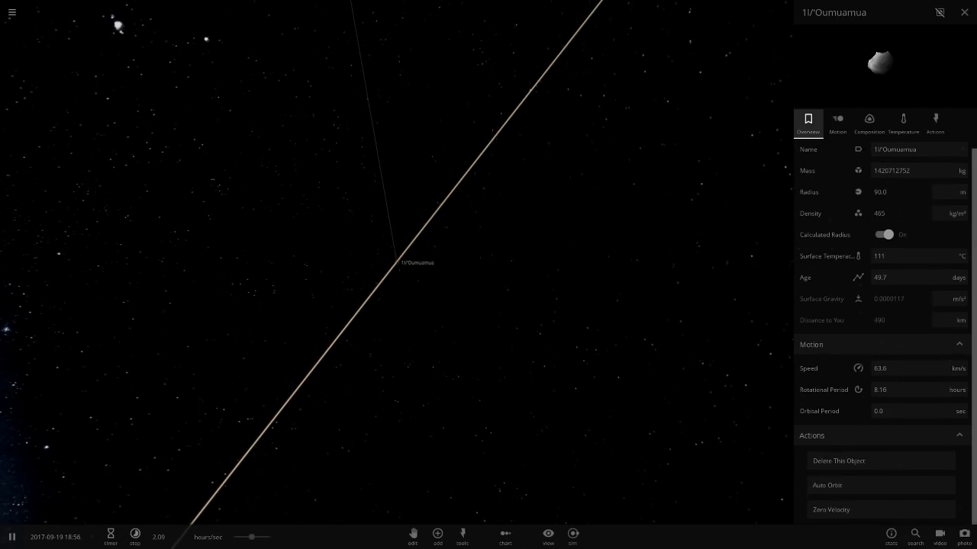
Review 'Oumuamua's Actions, Composition and Overview details, then bring up the simulations gallery.
click(934, 123)
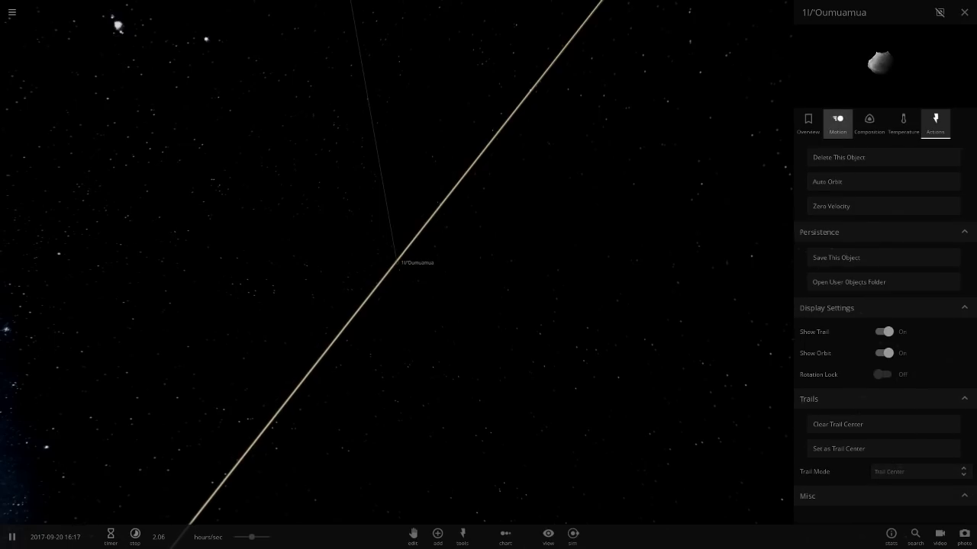
click(868, 122)
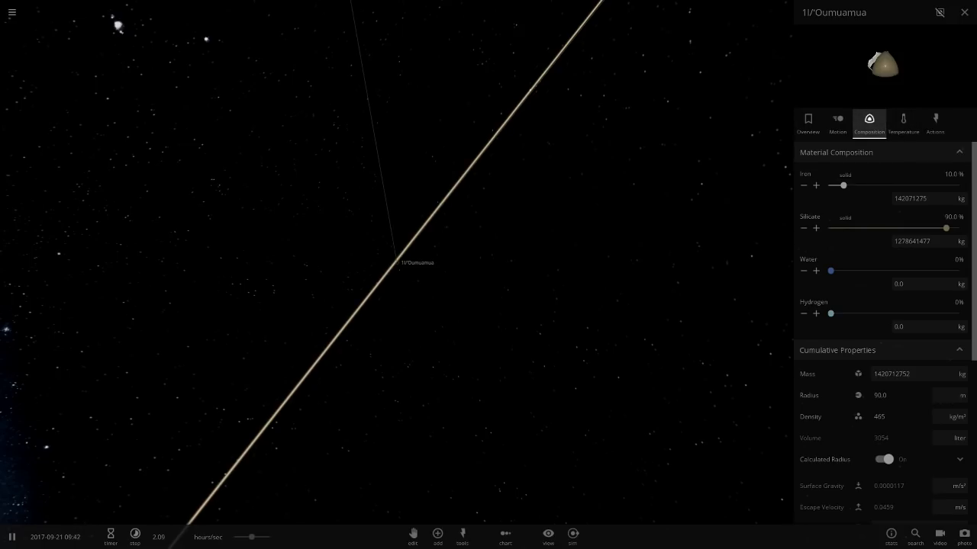
scroll(down, 3)
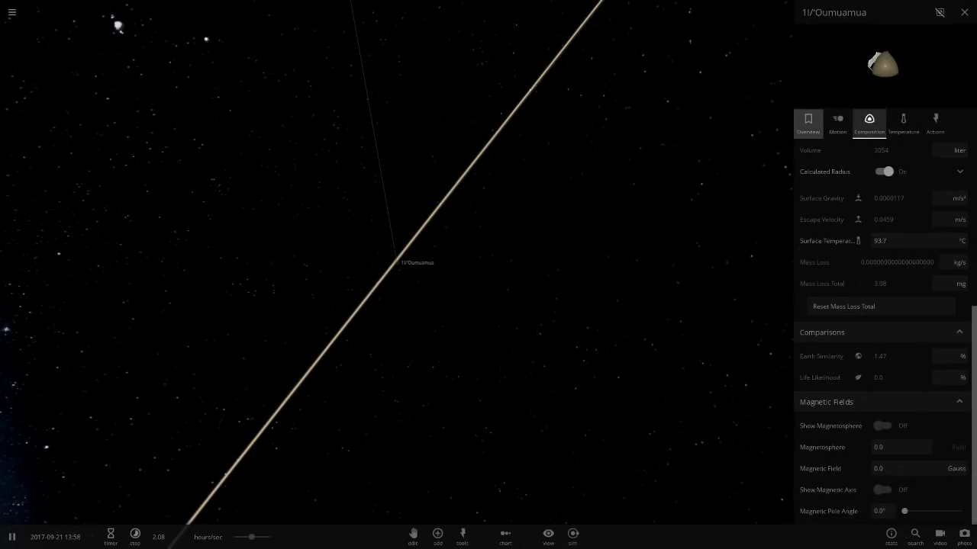
click(808, 122)
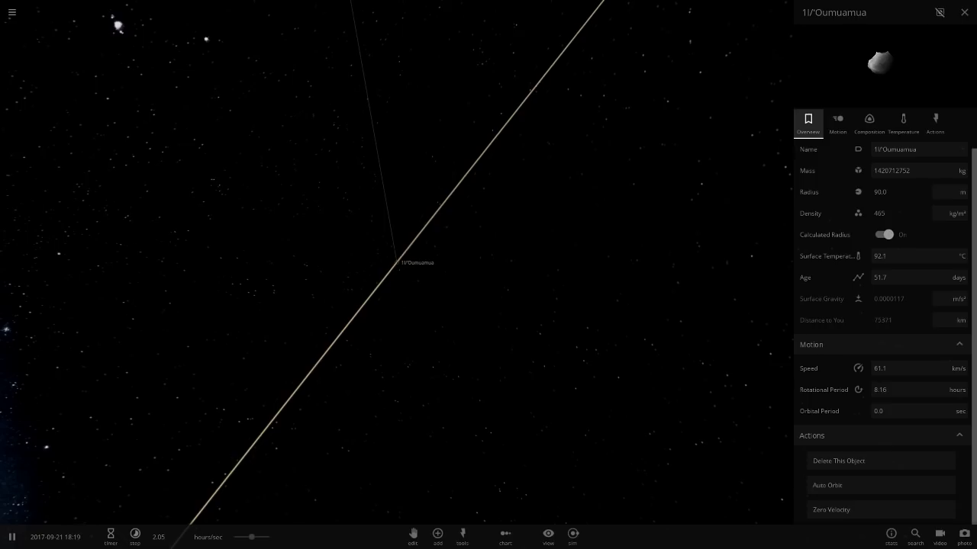
click(837, 122)
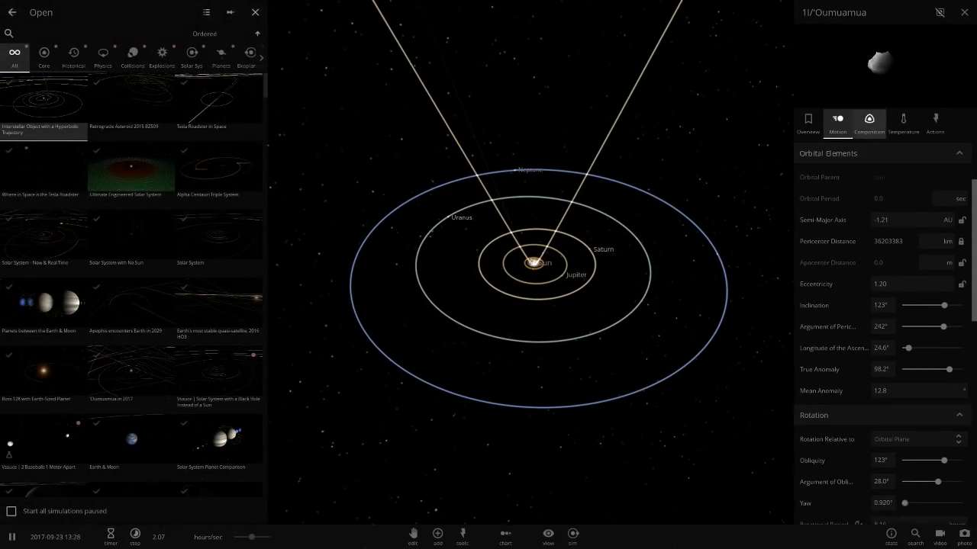
Check 'Oumuamua's temperature properties, then search the simulations list for the custom Lympha system.
click(902, 120)
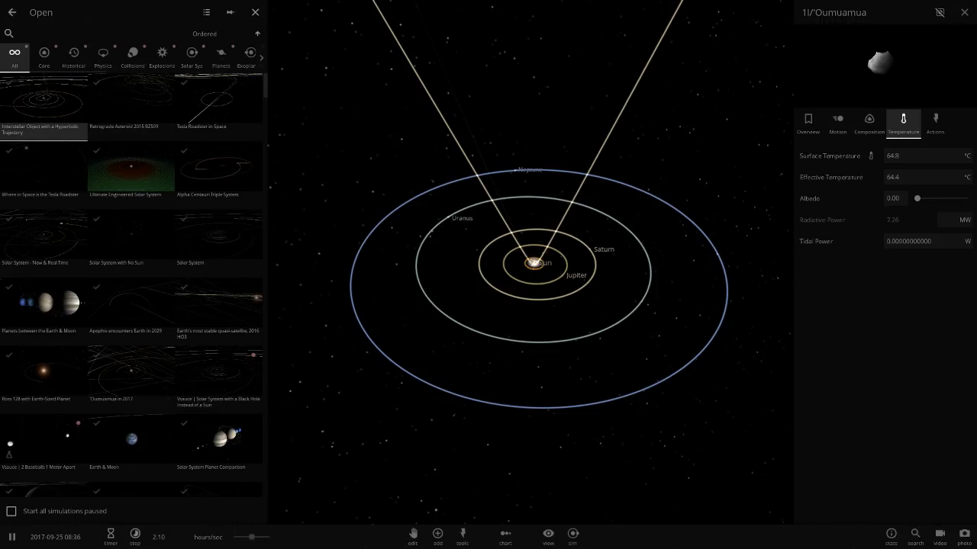
text(In)
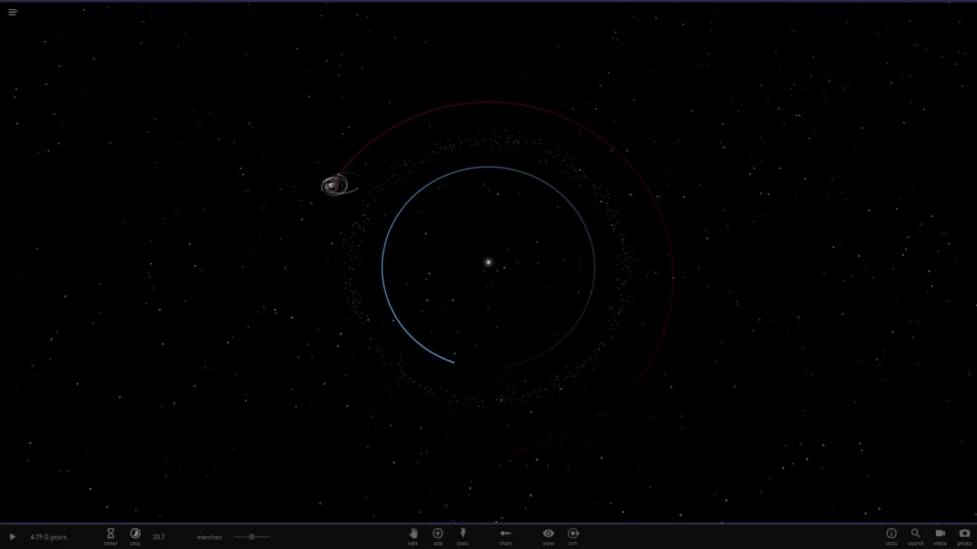
Focus on the central star Lympha, inspect its properties, then dismiss the Add list and panel.
click(489, 263)
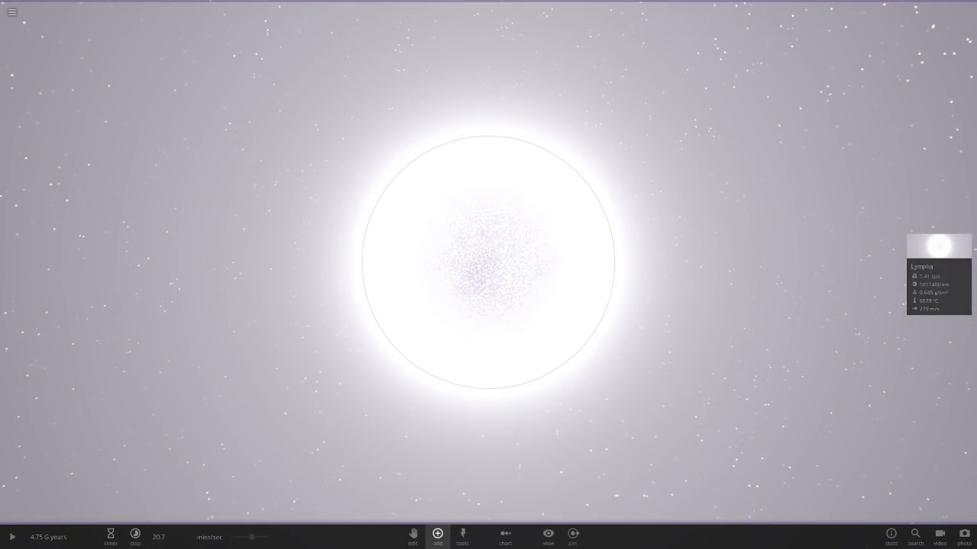
click(437, 534)
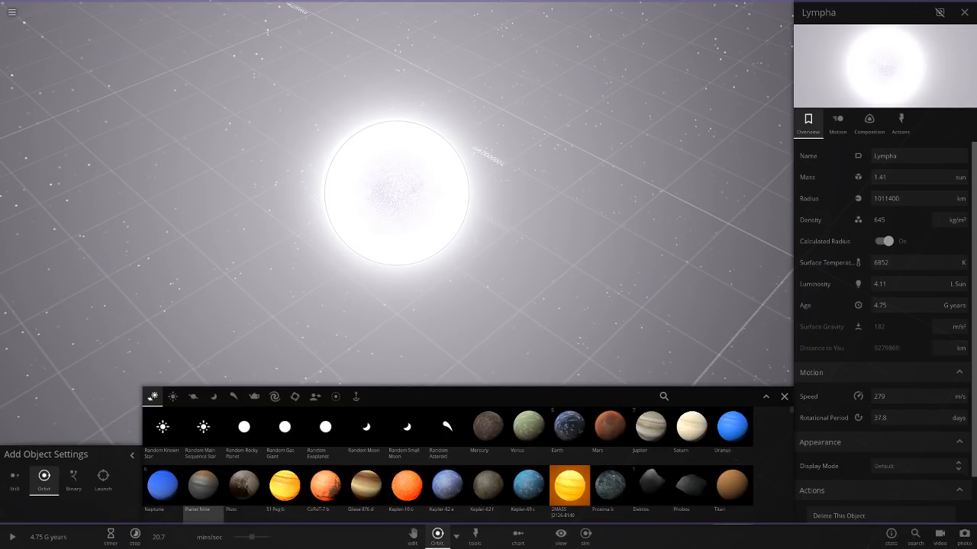
click(784, 396)
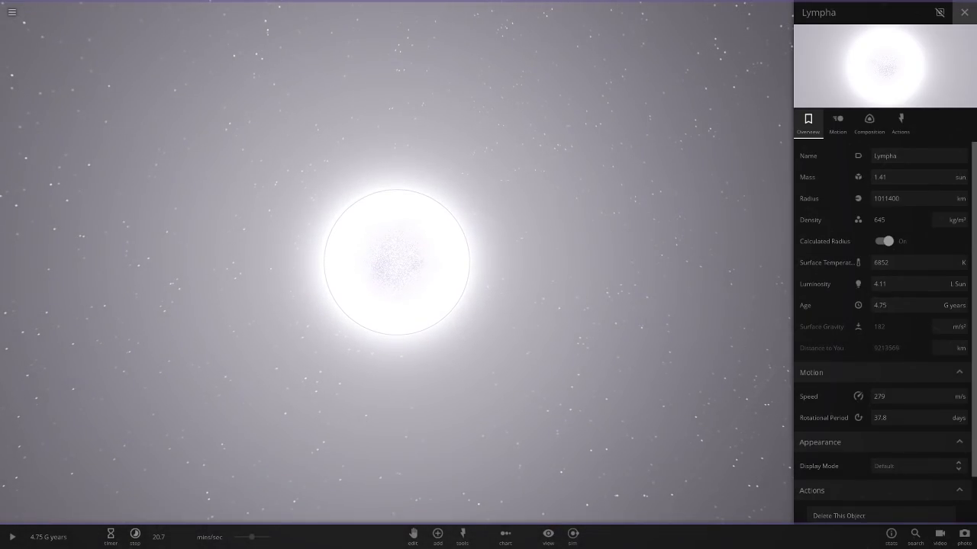
click(963, 12)
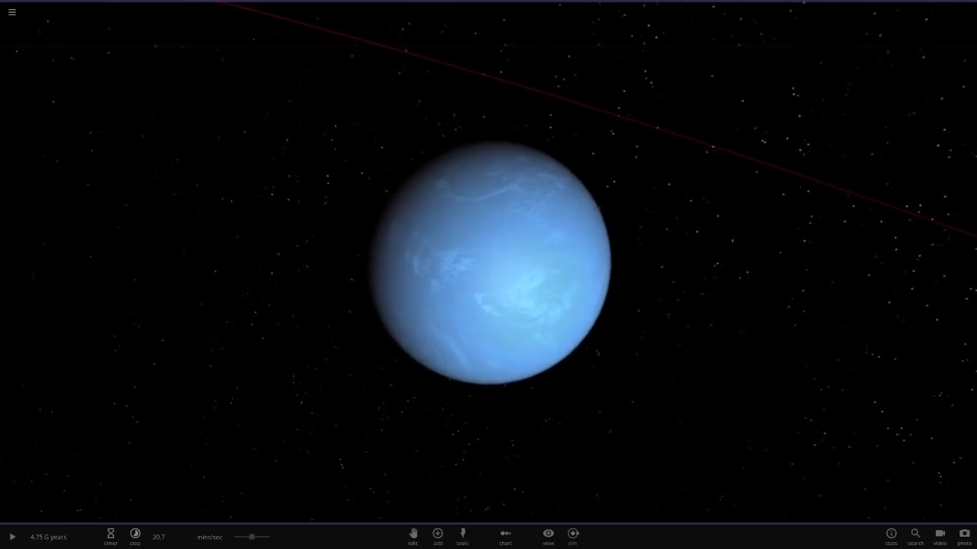
Inspect Lympha B's overview, composition and temperature, and hide its atmosphere and clouds.
click(488, 275)
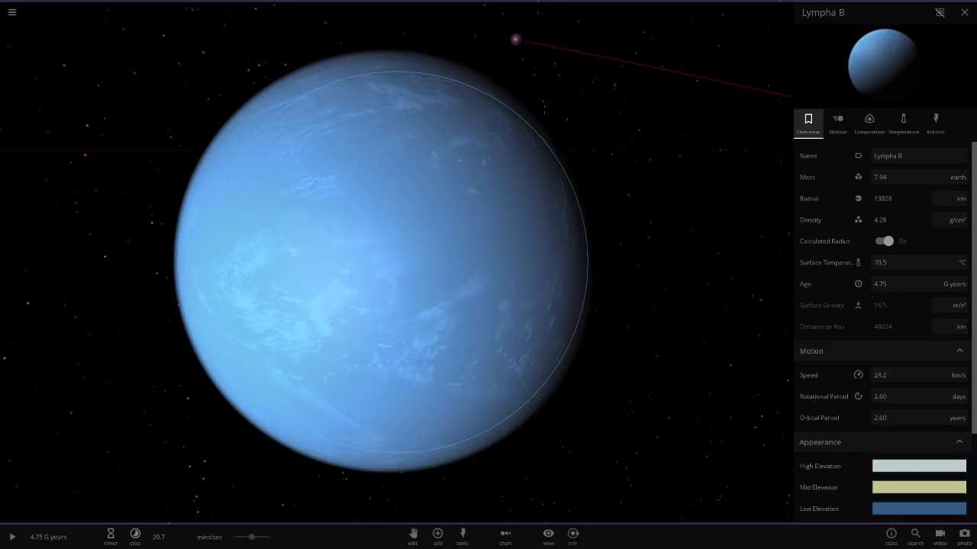
click(868, 122)
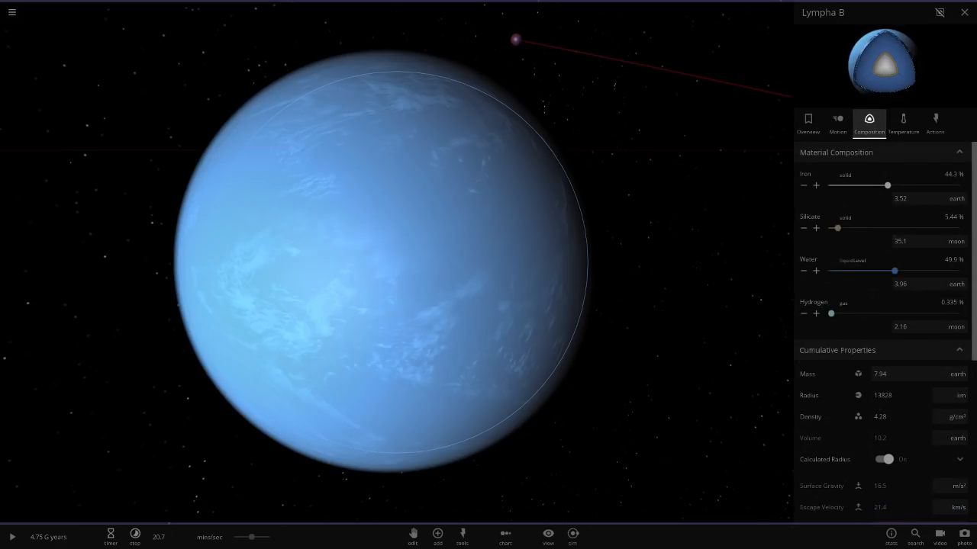
click(904, 122)
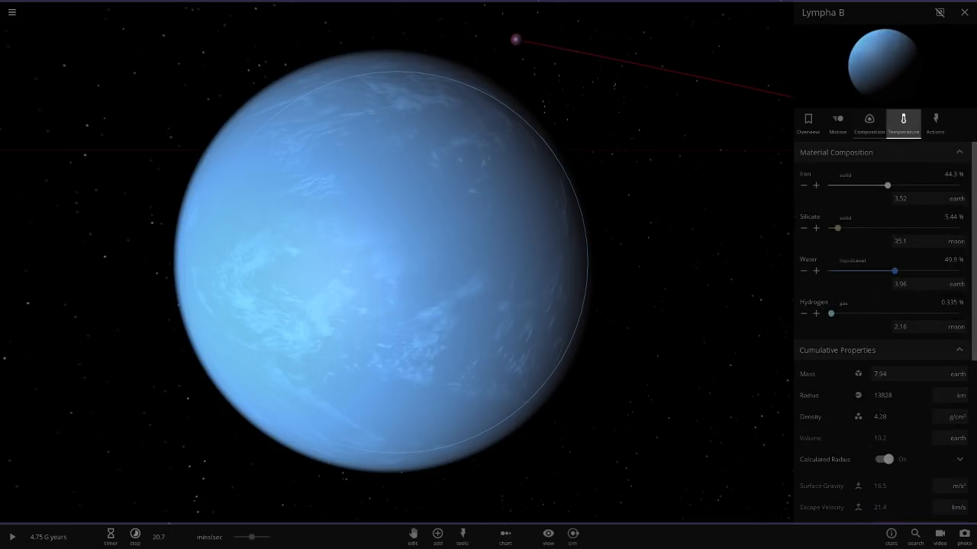
click(903, 122)
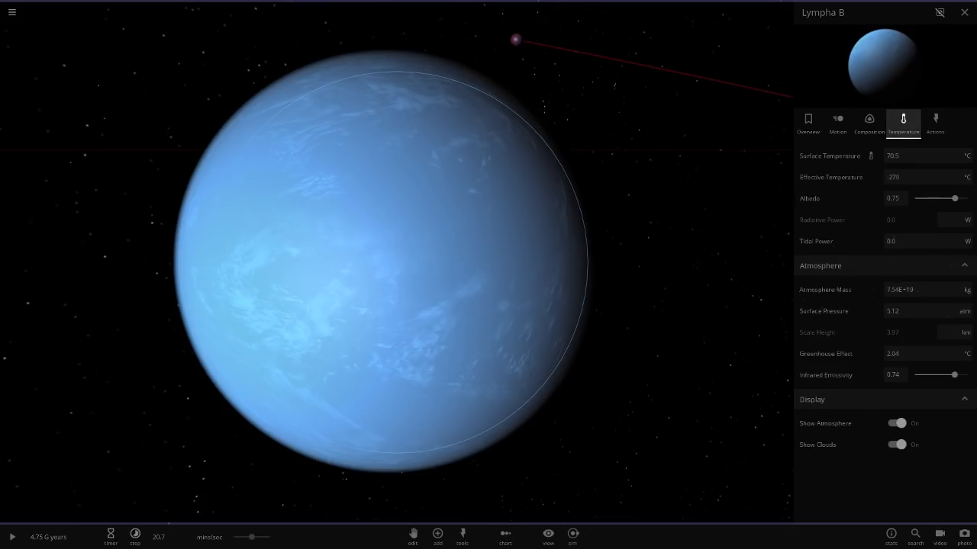
click(897, 423)
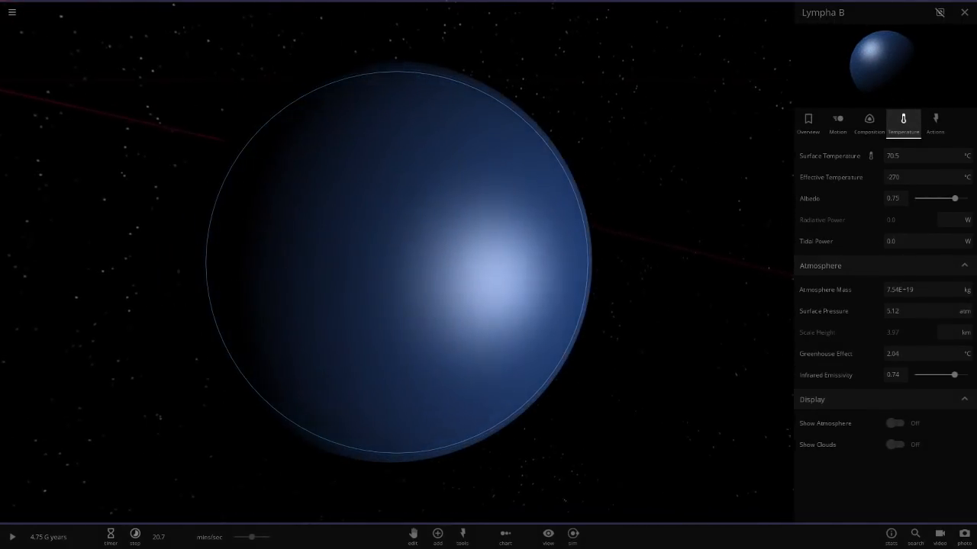
click(894, 423)
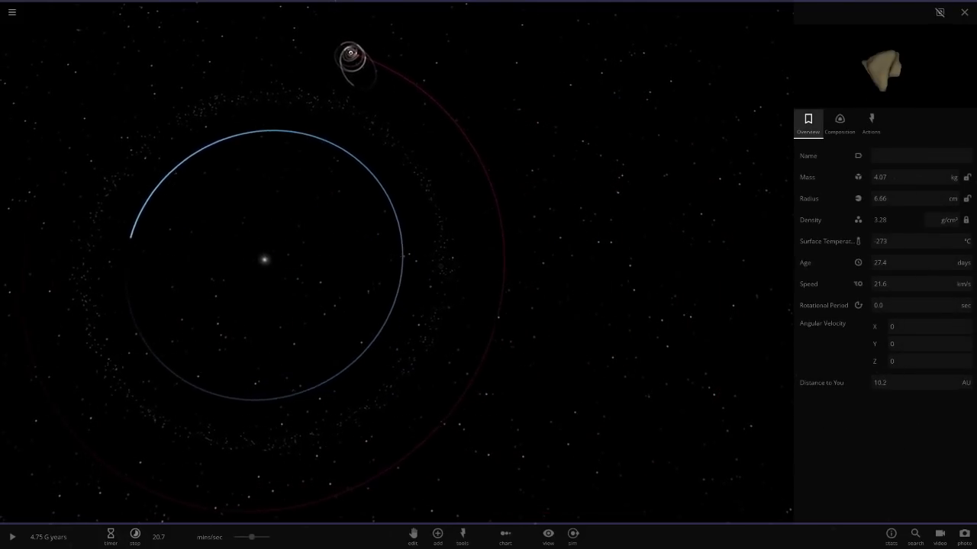
Look around Lympha C with the view settings and select it among its satellites.
click(547, 534)
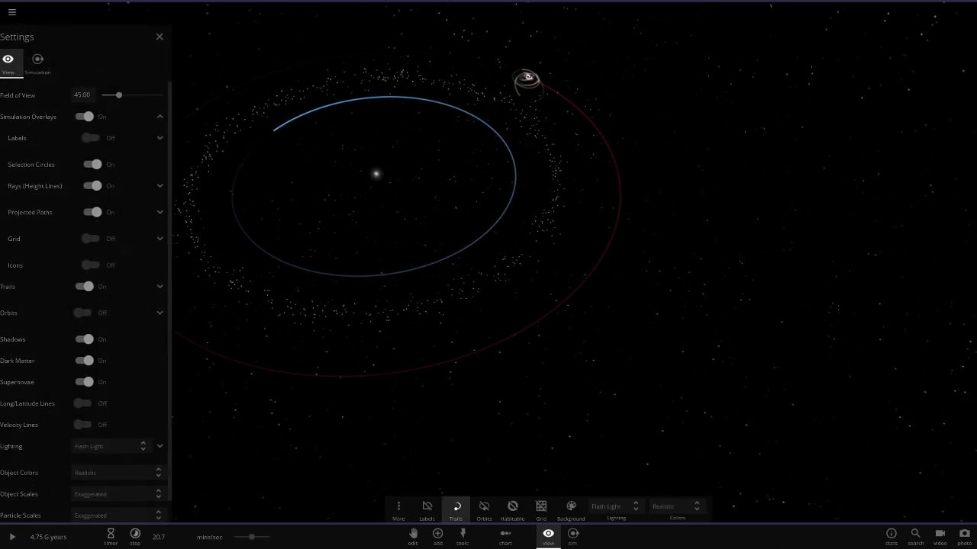
click(159, 36)
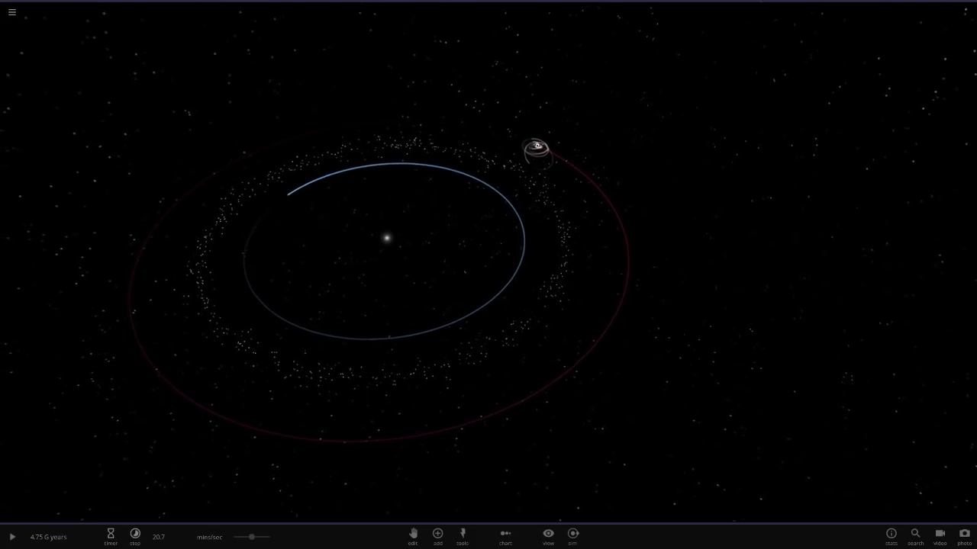
click(536, 150)
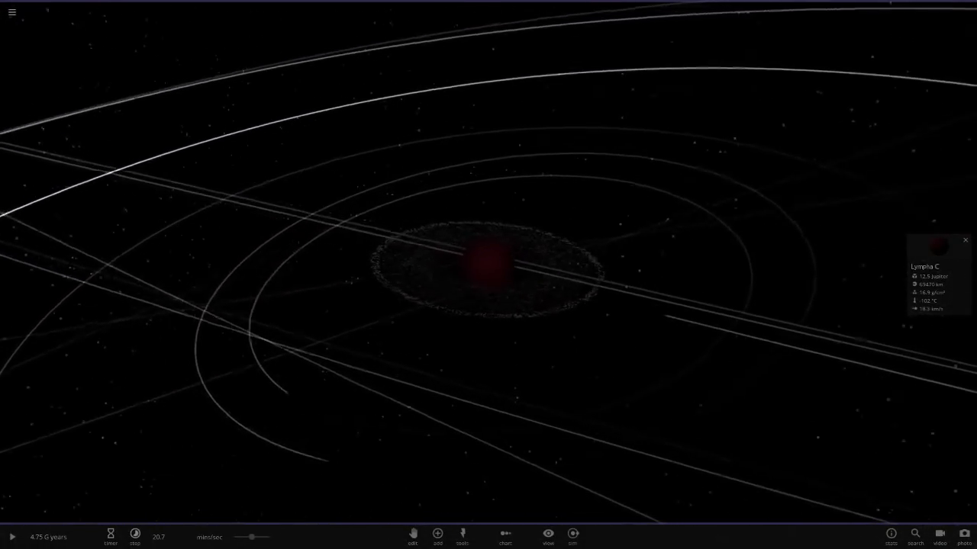
click(547, 535)
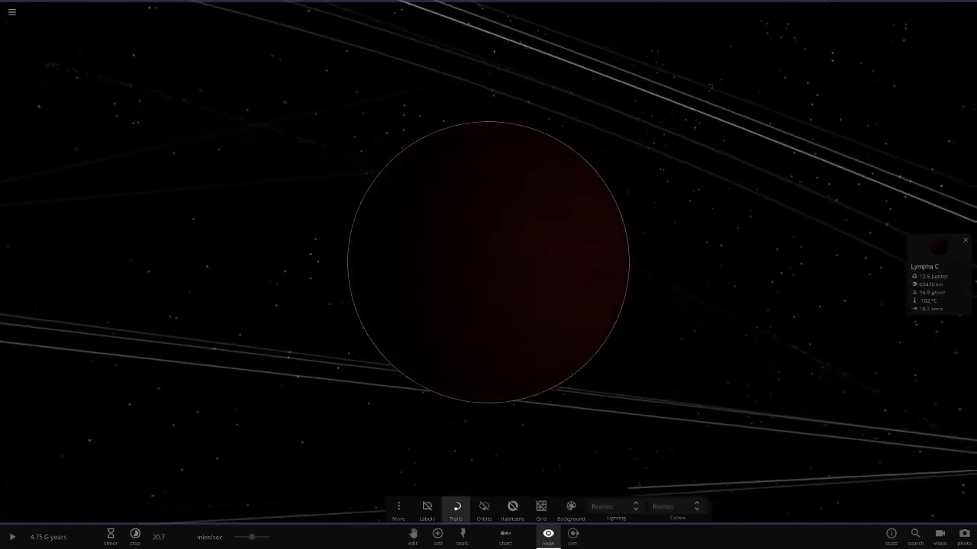
Search the Add catalog for 'bro' (brown dwarf) and pick the matching entry.
click(435, 536)
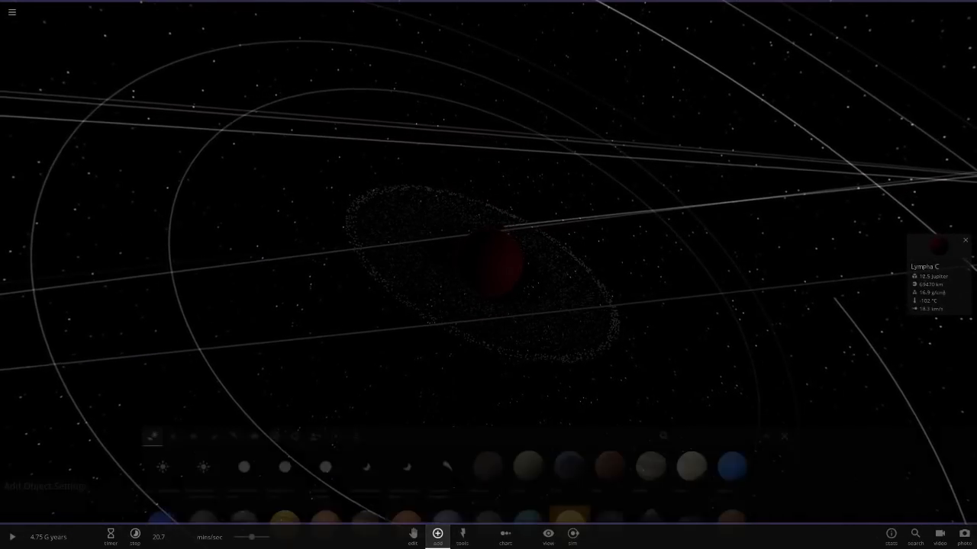
text(bro)
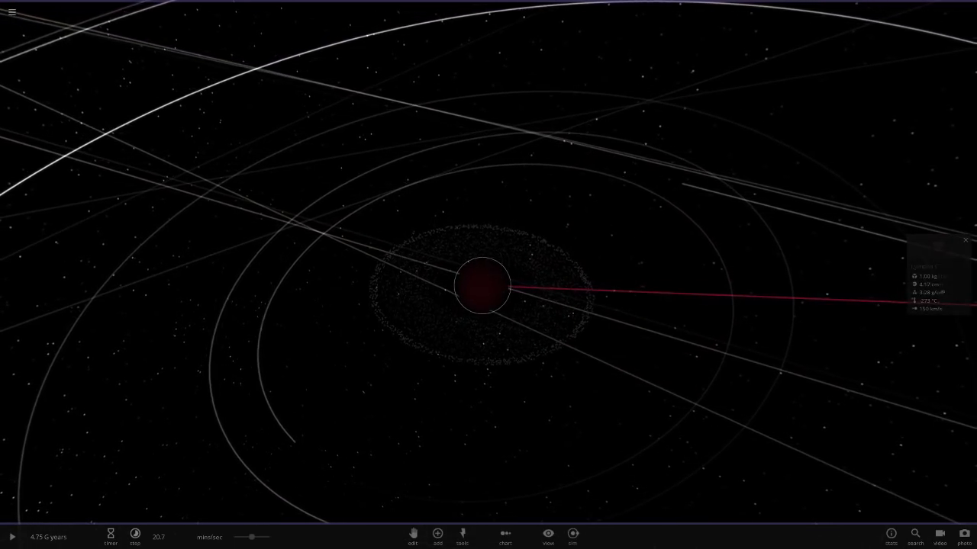
click(480, 300)
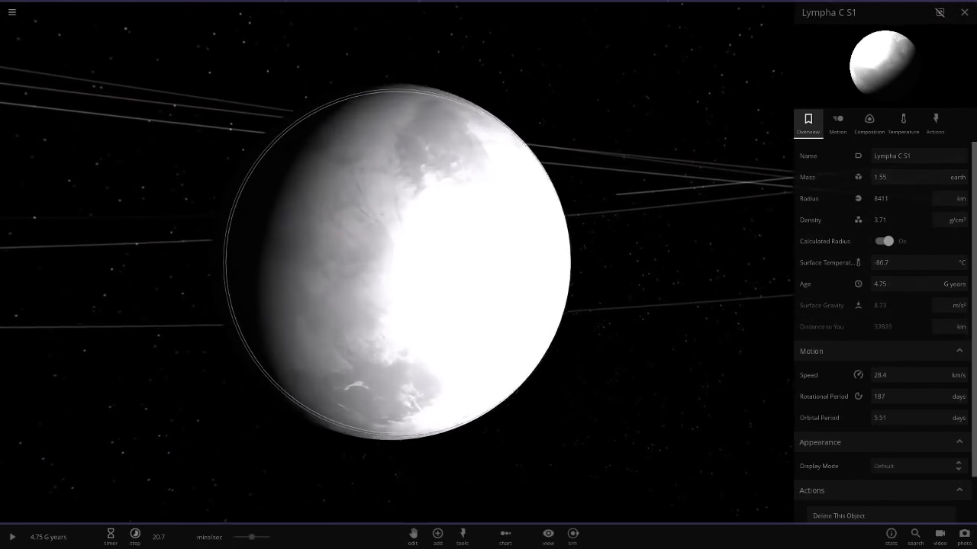
Show the temperature and atmosphere properties of moon Lympha C S2.
click(902, 122)
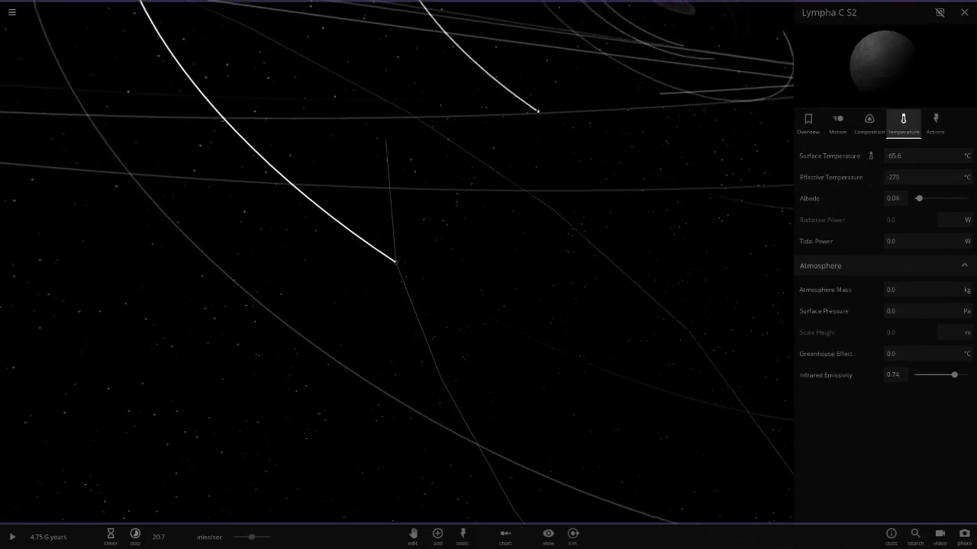
Return to Lympha C S2's overview, then scroll through Lympha C S3's motion and appearance details.
click(808, 122)
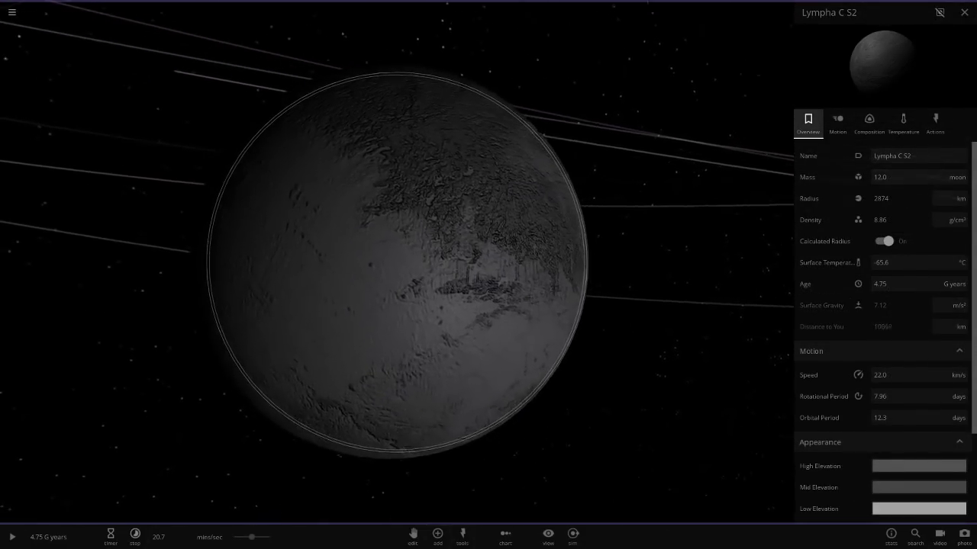
scroll(down, 3)
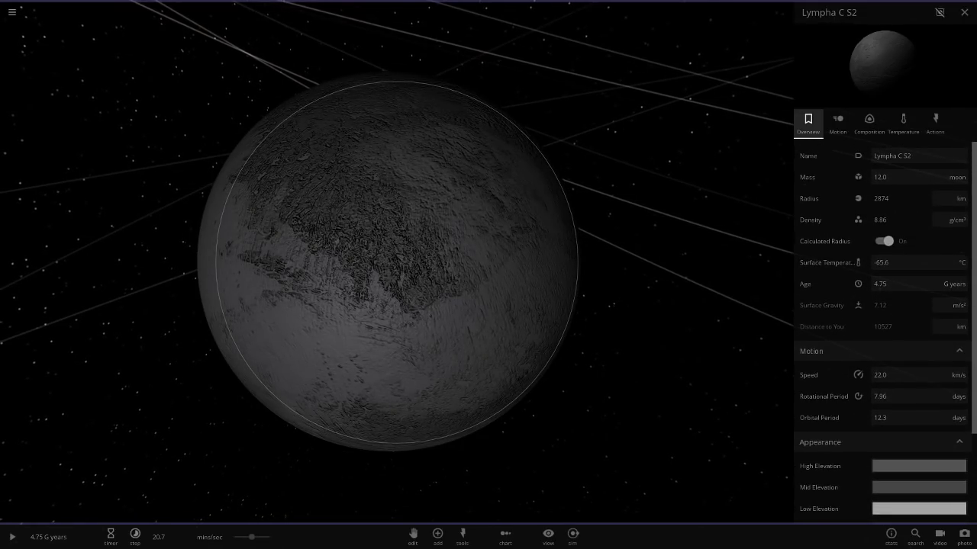
scroll(down, 3)
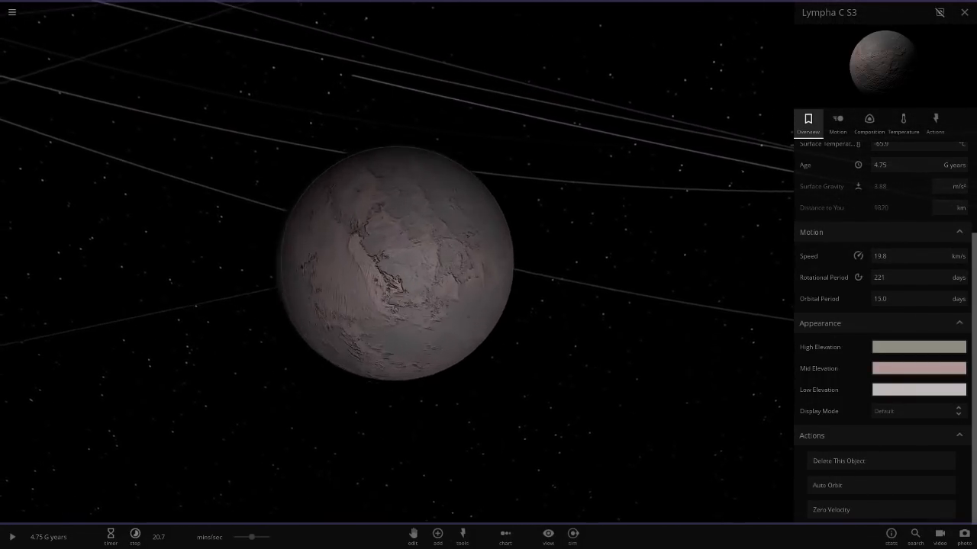
click(919, 368)
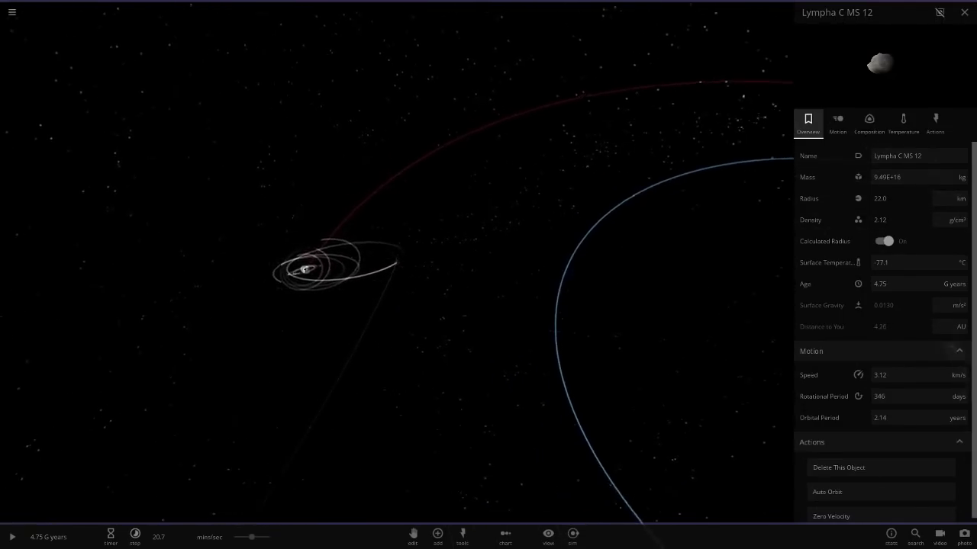
Bring moon Lympha B S1 into view with its 8.24-moon-mass overview and 7-day orbital period.
click(505, 535)
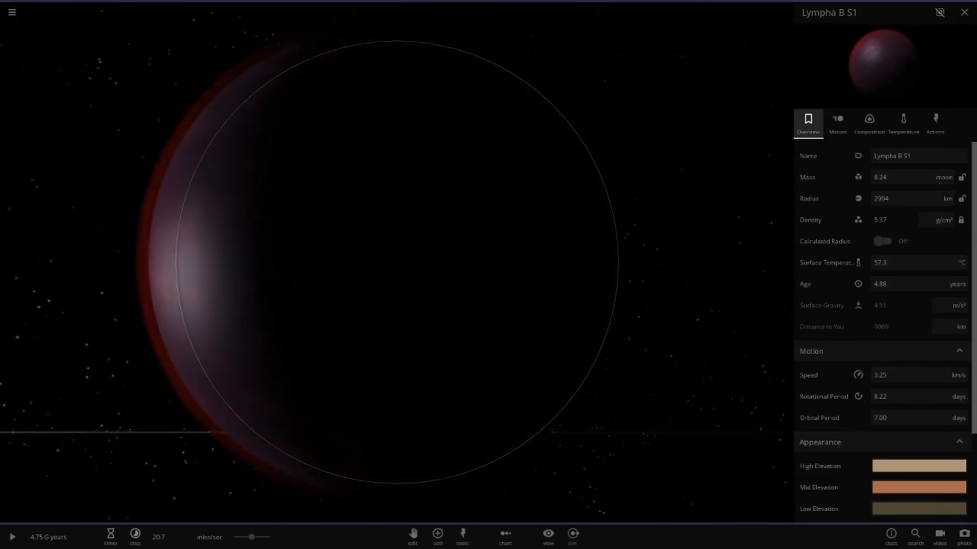
Show Lympha B S1's temperature details (−9.20 °C) and toggle its atmosphere to reveal the ocean.
click(903, 122)
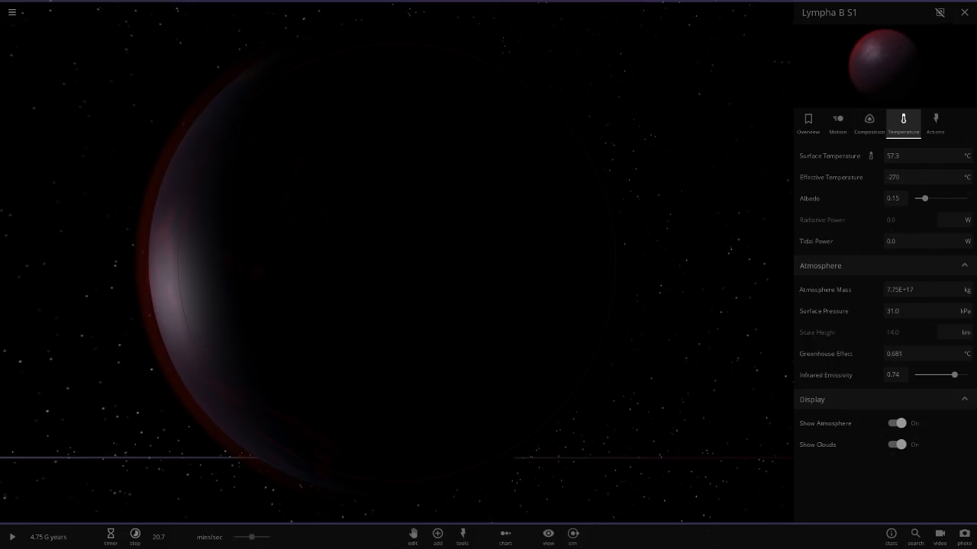
click(897, 424)
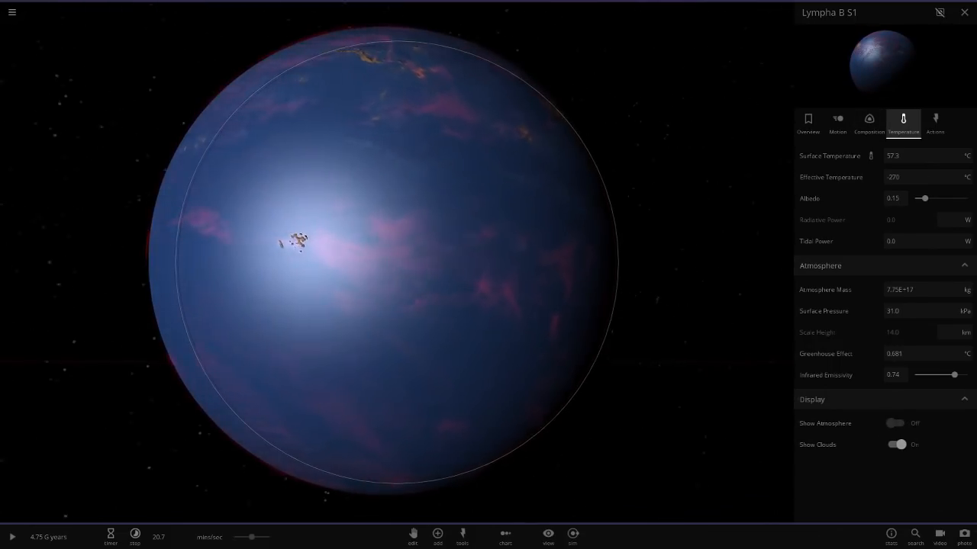
click(896, 444)
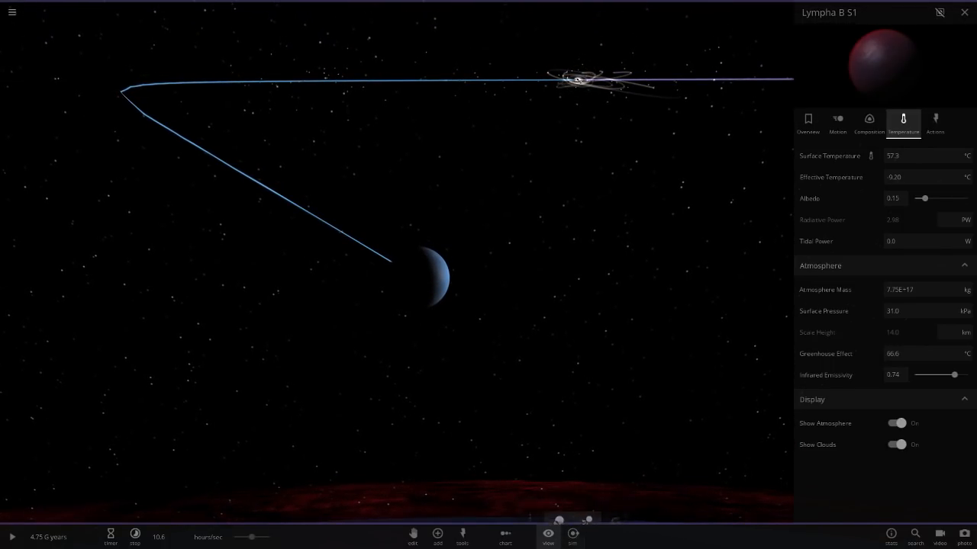
Return to space and bring up the side-by-side size comparison of the system's bodies.
click(961, 15)
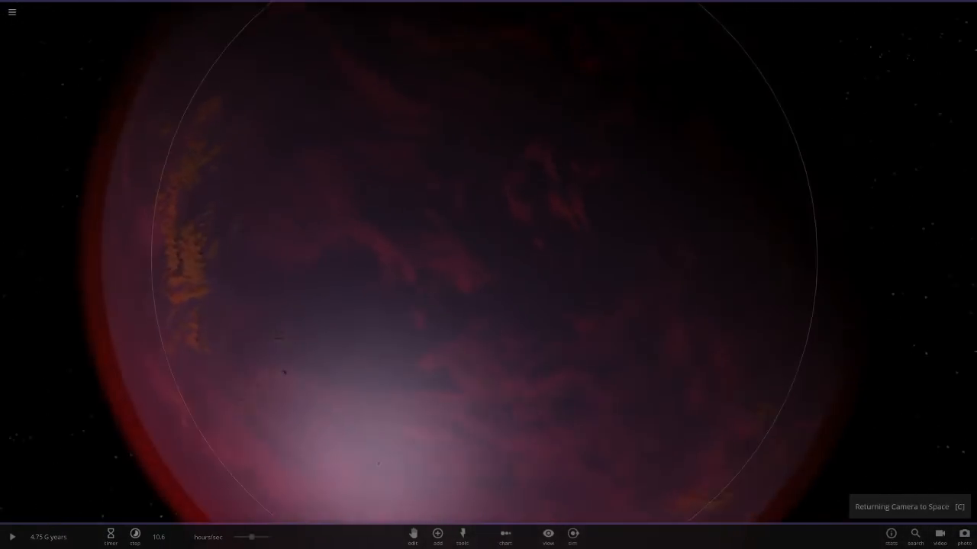
click(505, 534)
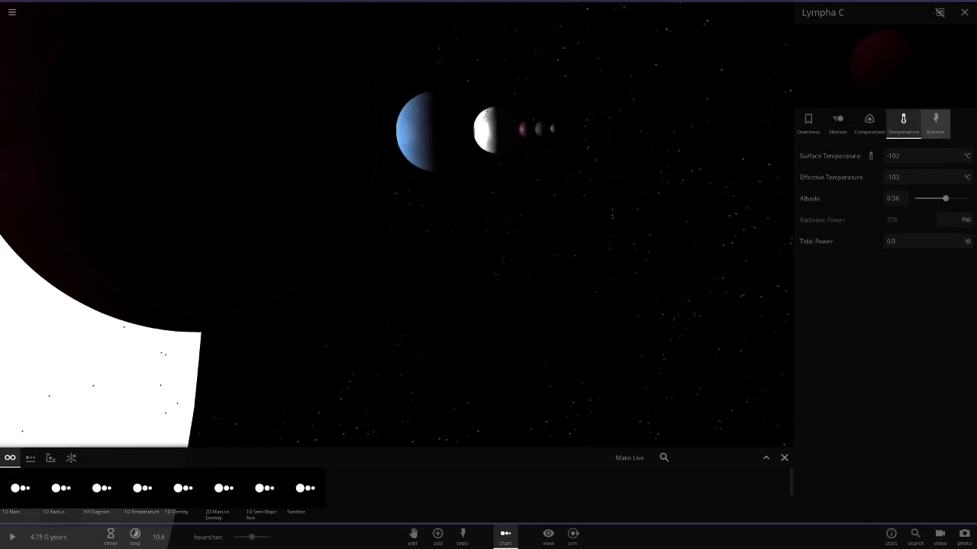
Show Lympha C's overview, then select the star Lympha (6852 K, 4.11 solar luminosity) via the object catalog.
click(807, 122)
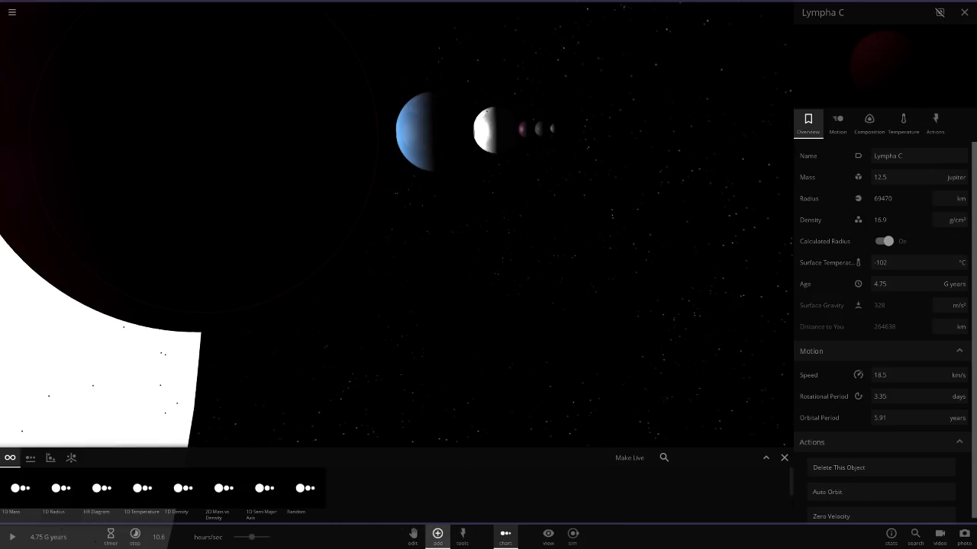
click(435, 538)
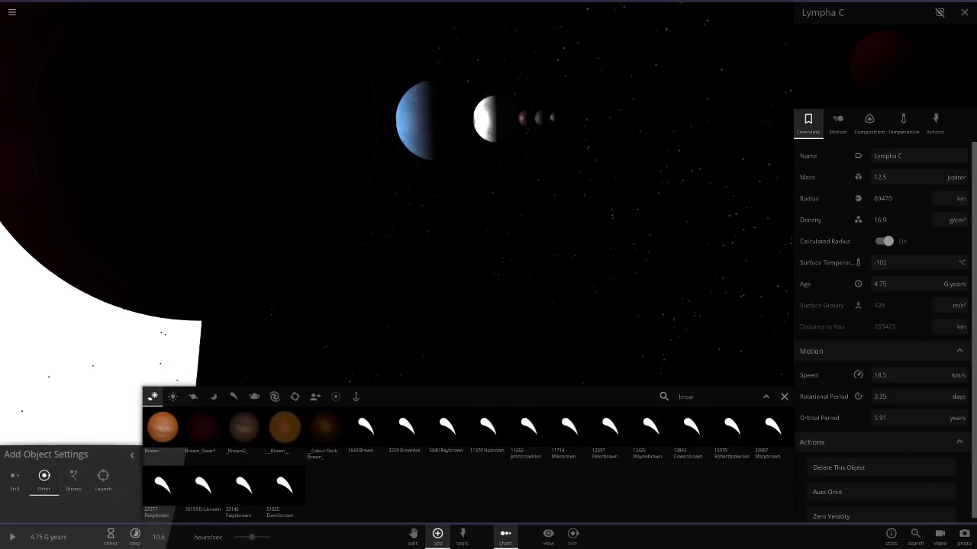
click(783, 396)
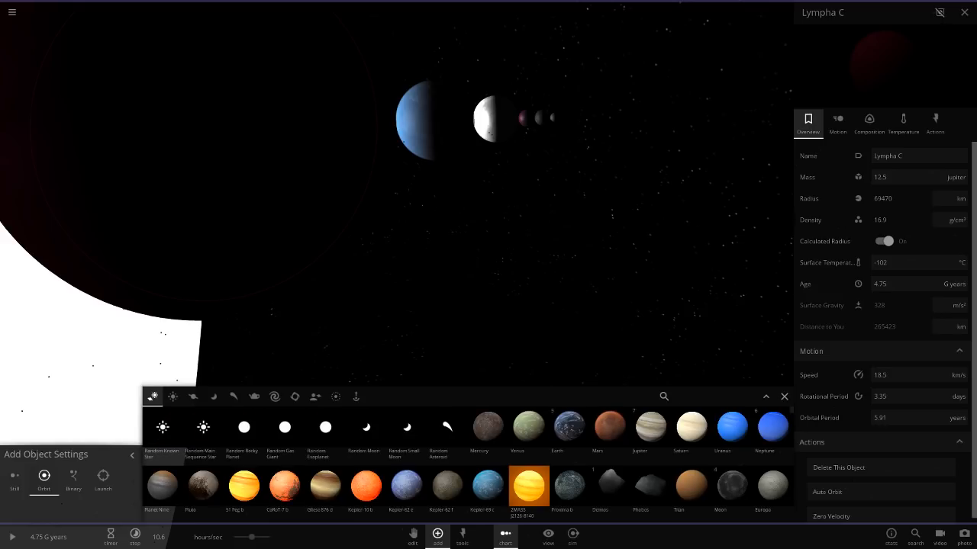
mouse_move(650, 427)
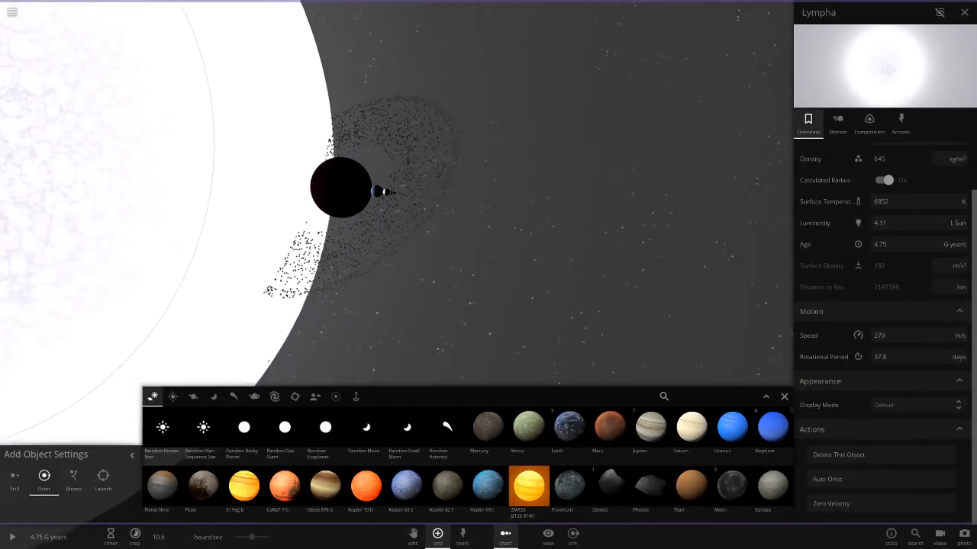
click(784, 396)
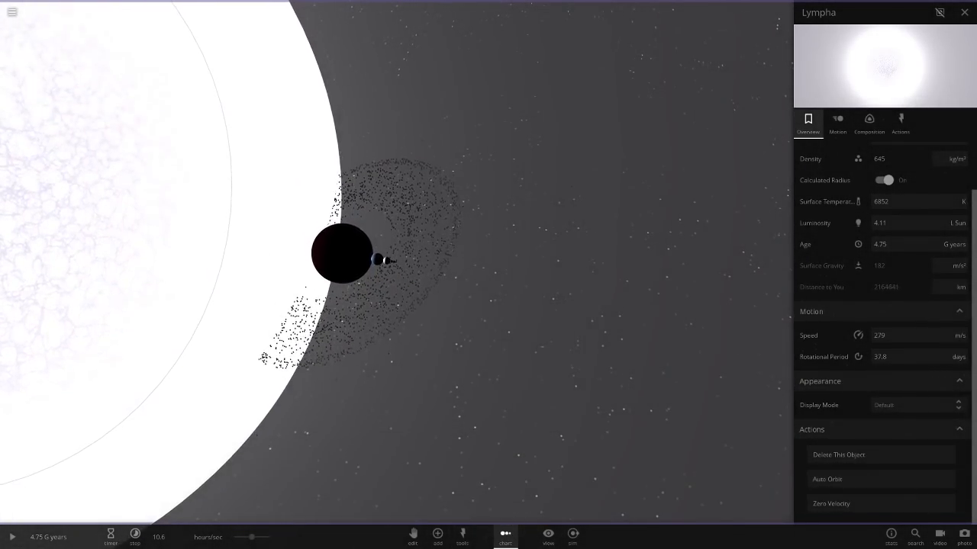